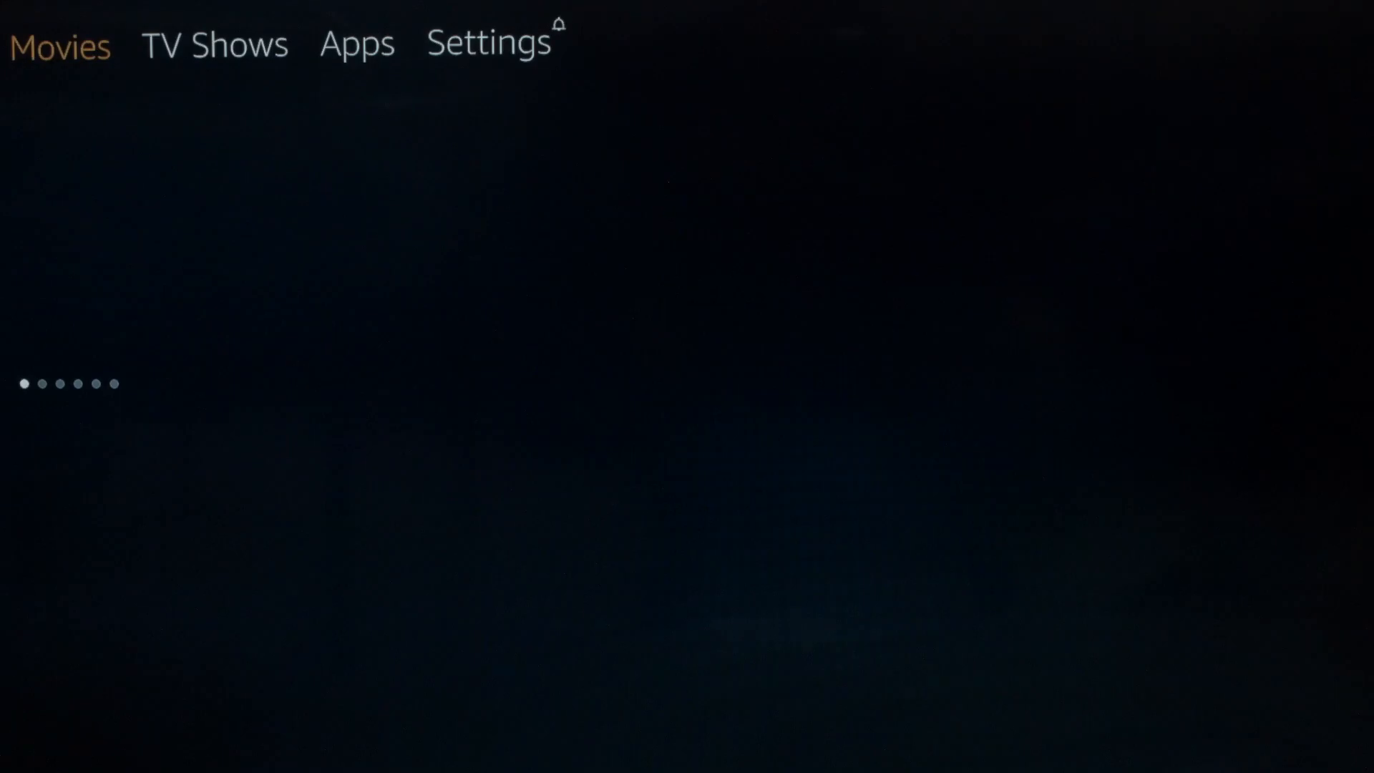
Open Settings and scroll down to Applications to list the installed apps.
click(488, 42)
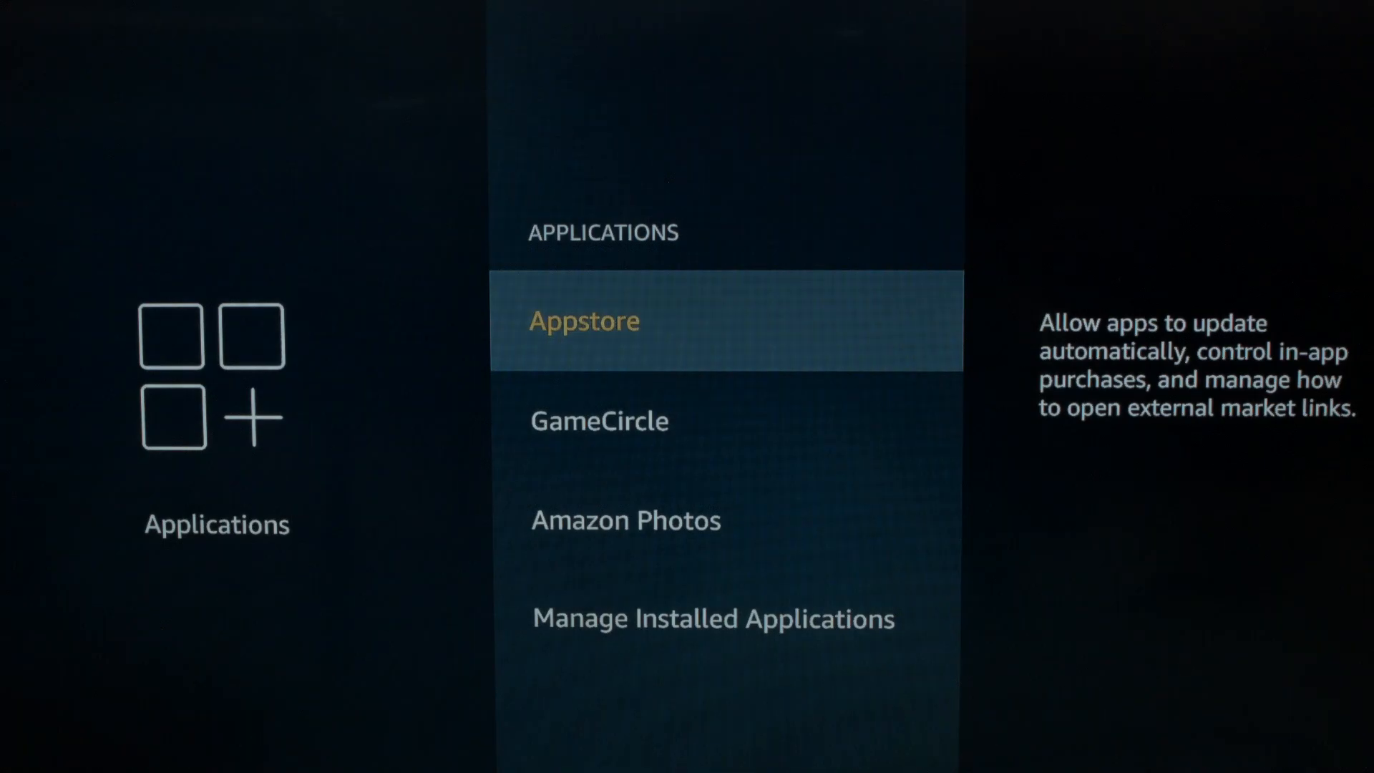
scroll(down, 3)
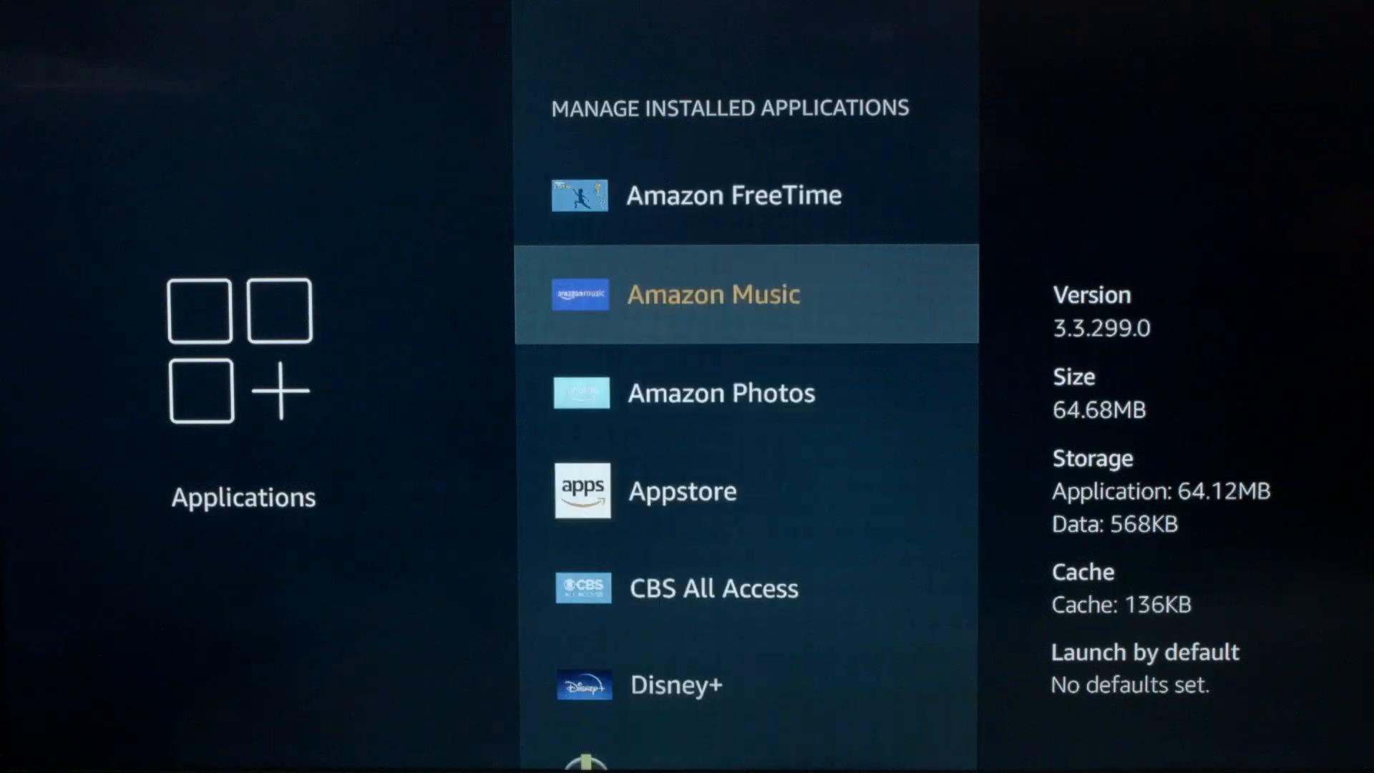
Pick Disney+ from the installed apps, then force stop it and clear its data and cache.
scroll(down, 3)
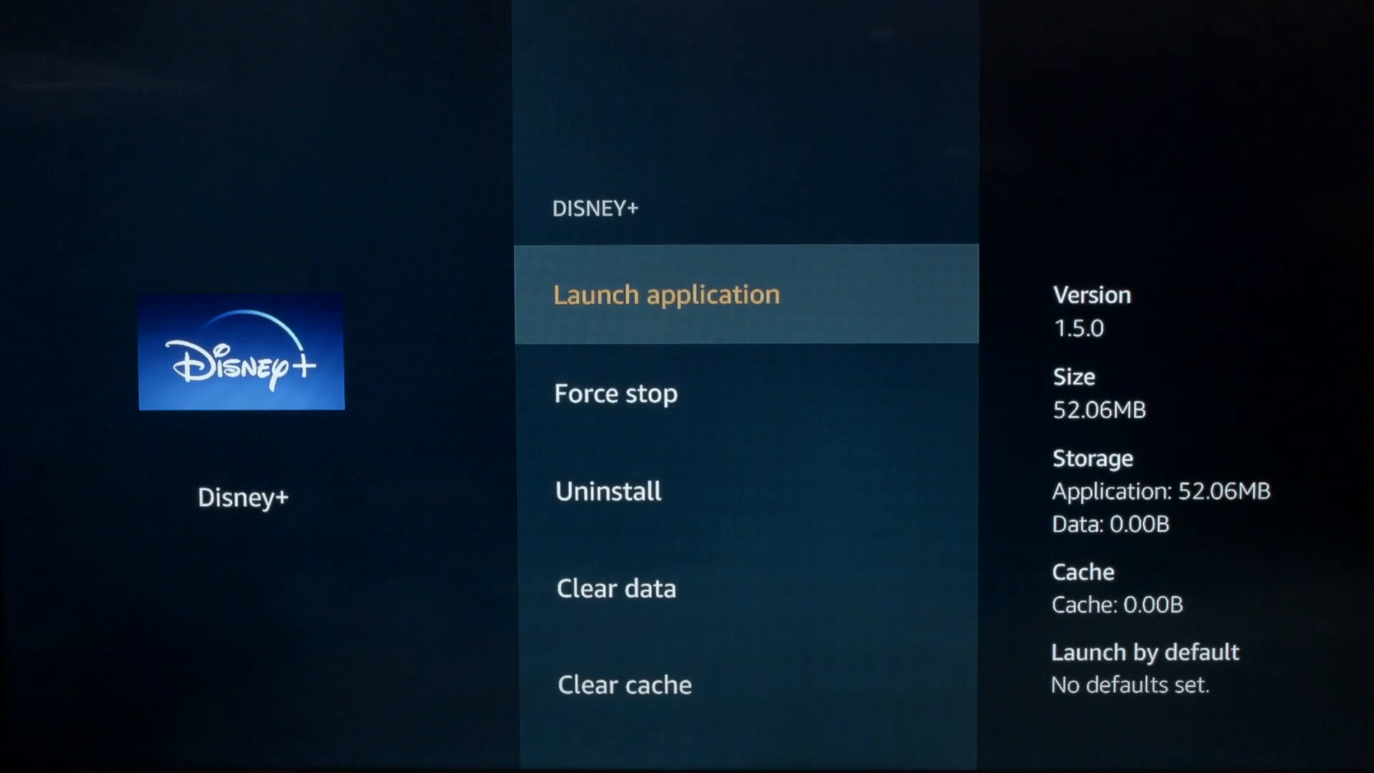
key(Down)
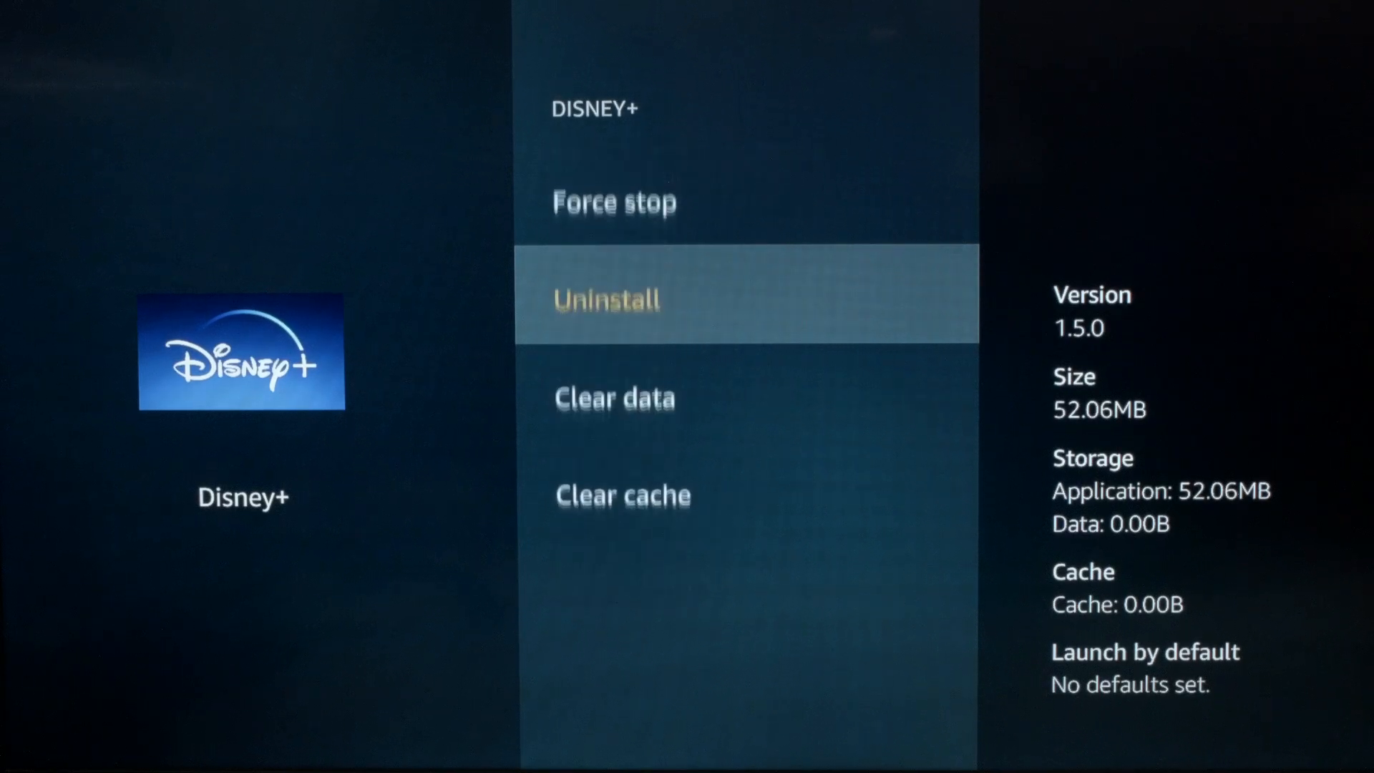
scroll(down, 3)
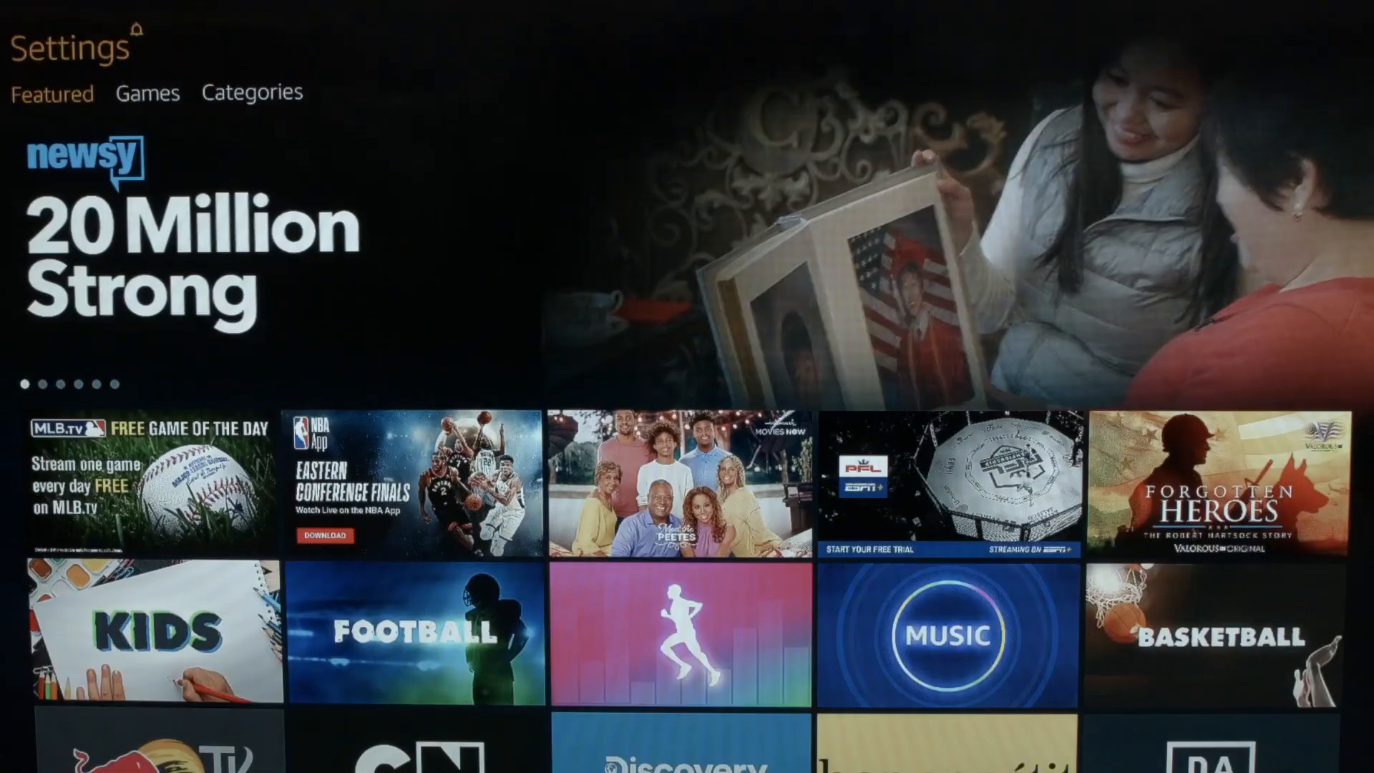
Open Settings, go into My Fire TV, and highlight Reset to Factory Defaults at the bottom.
click(74, 46)
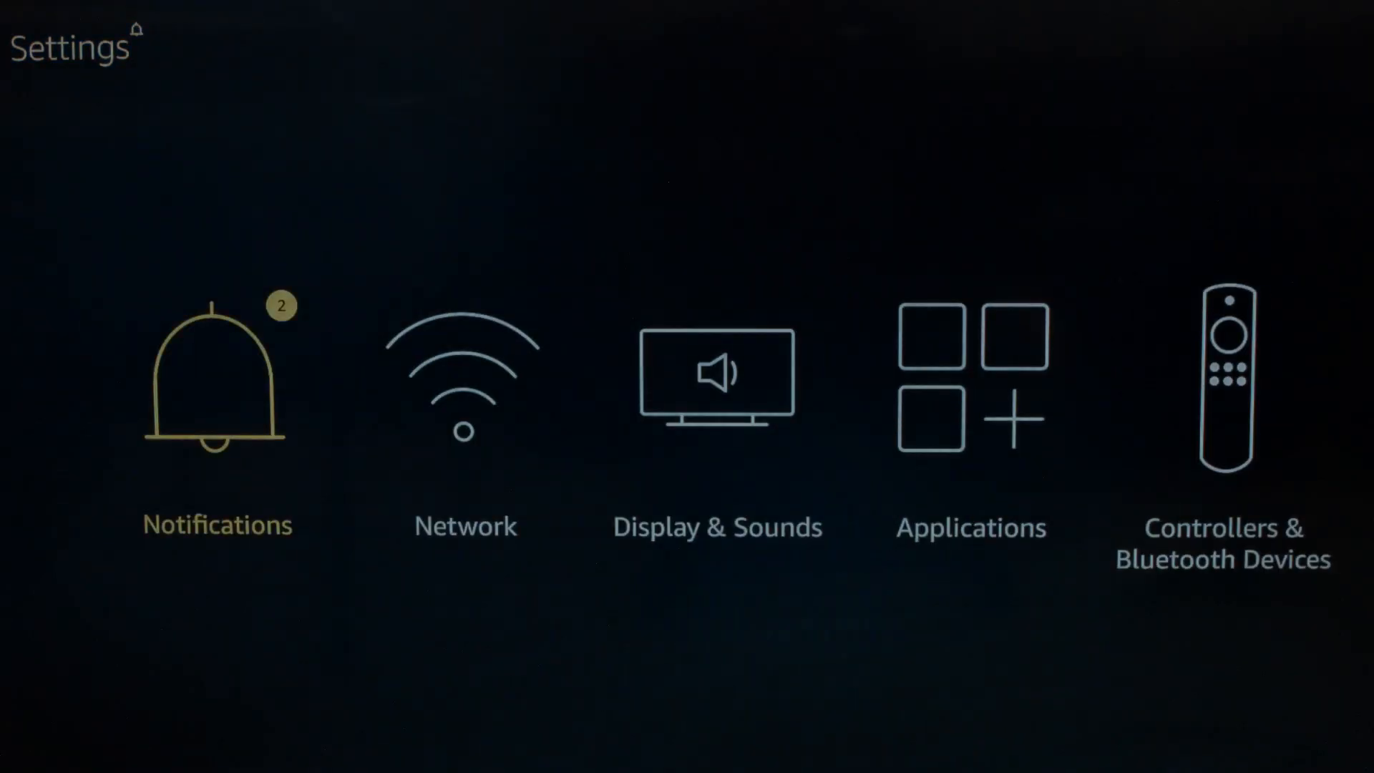
scroll(right, 3)
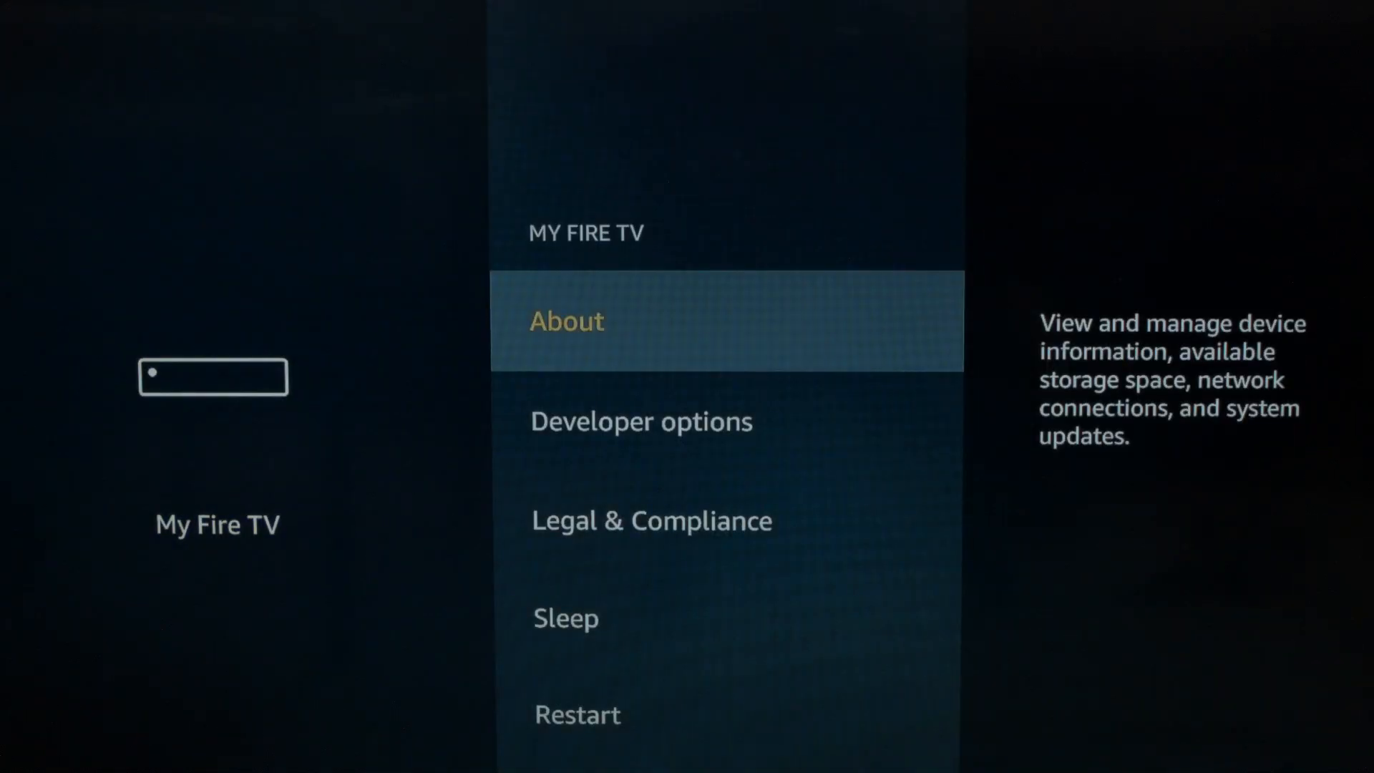
scroll(down, 3)
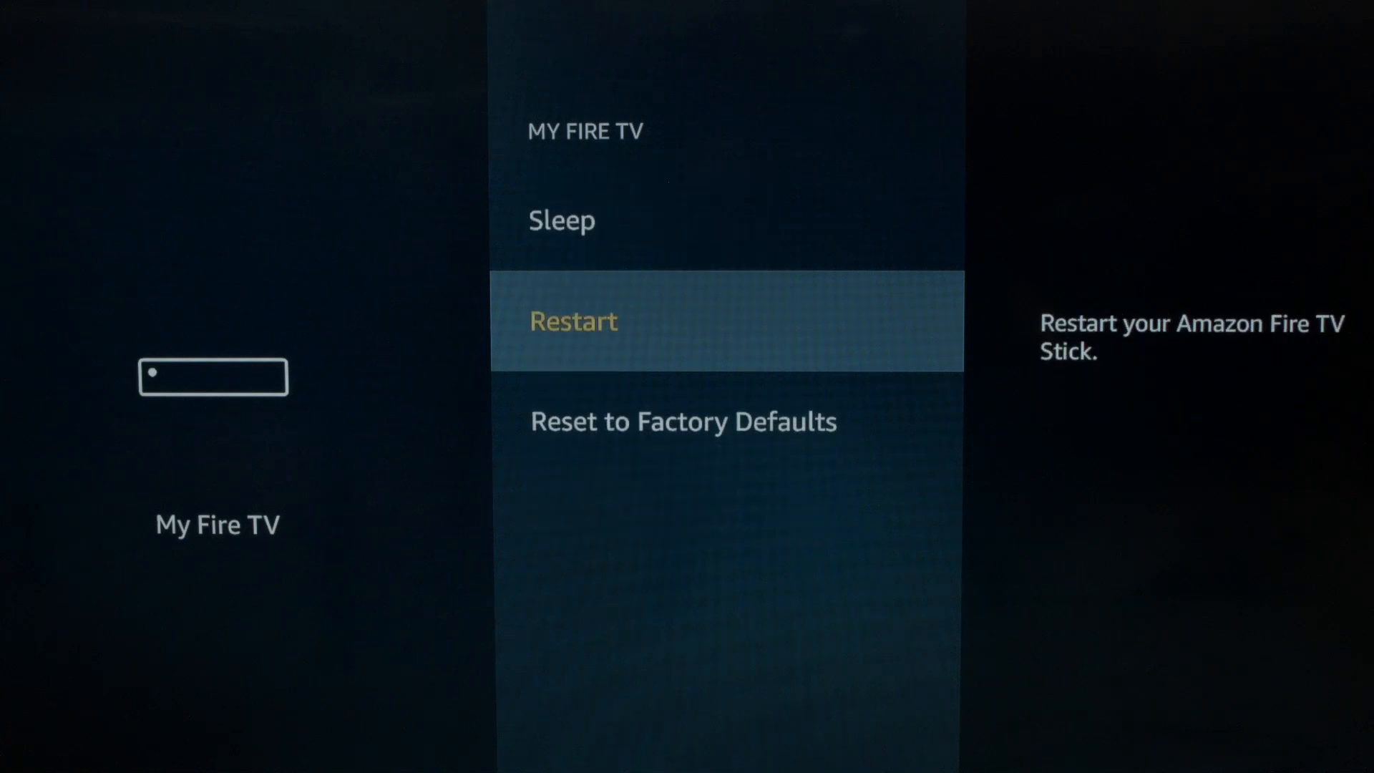
key(Down)
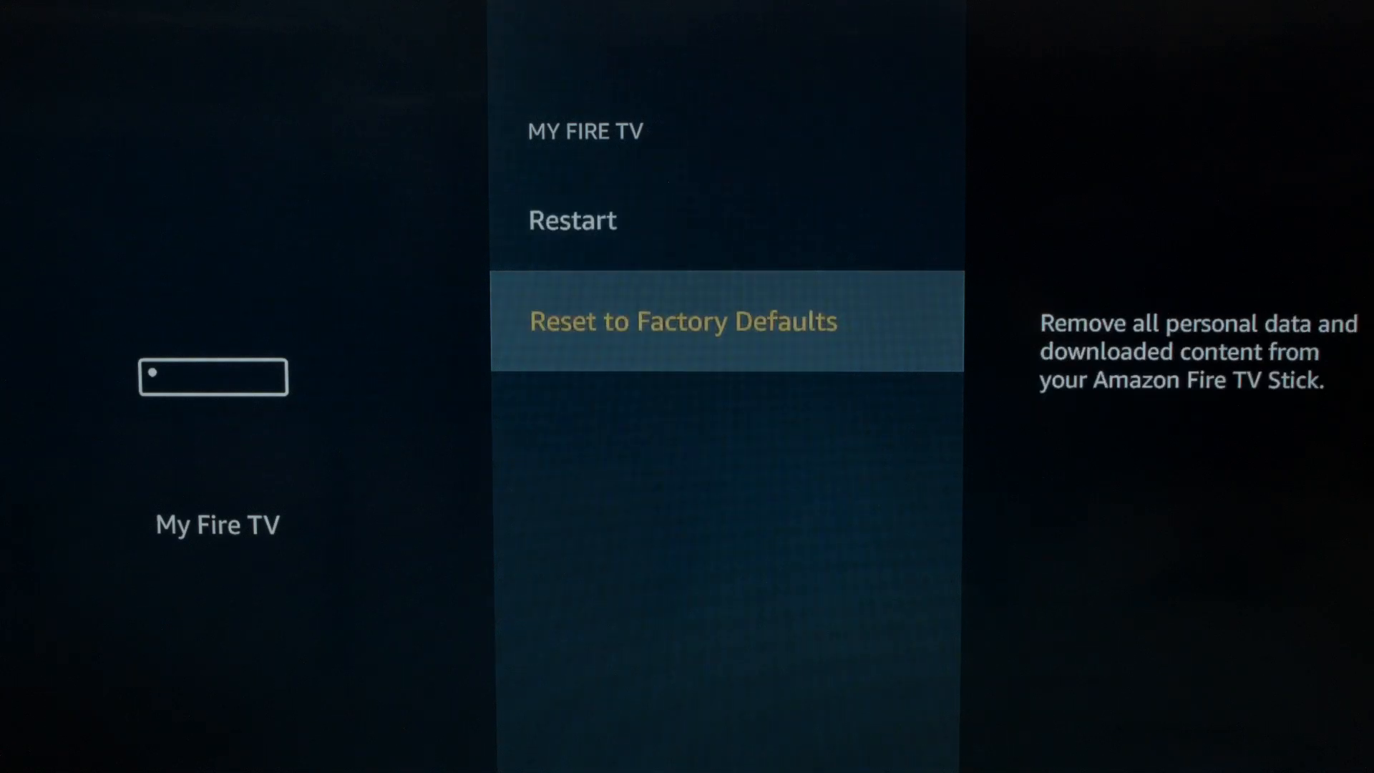